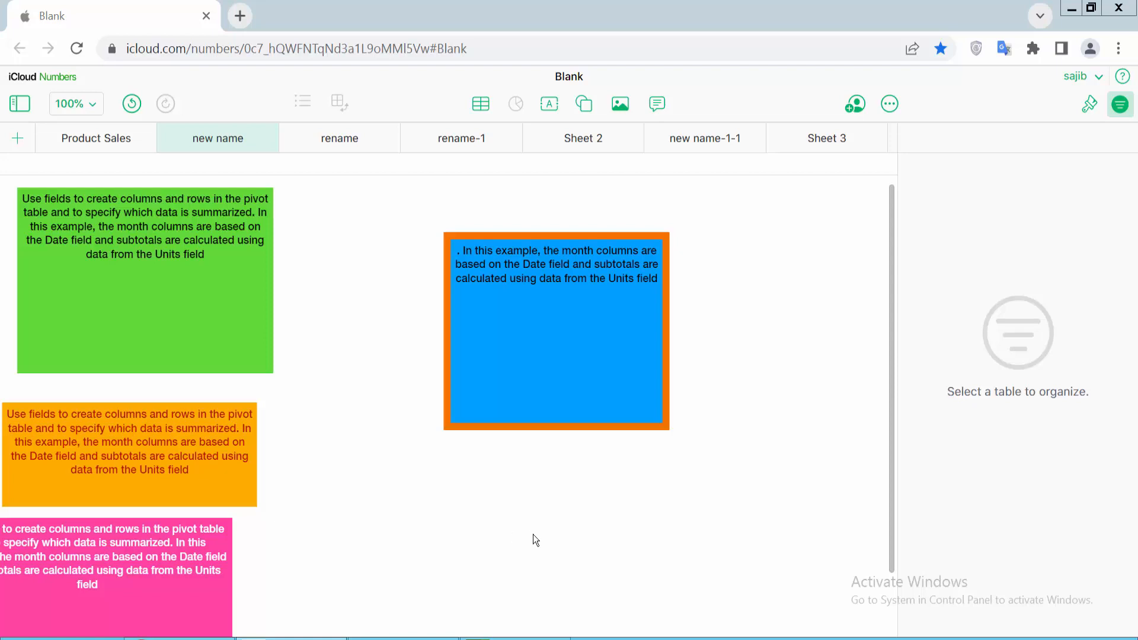
pyautogui.moveTo(520, 536)
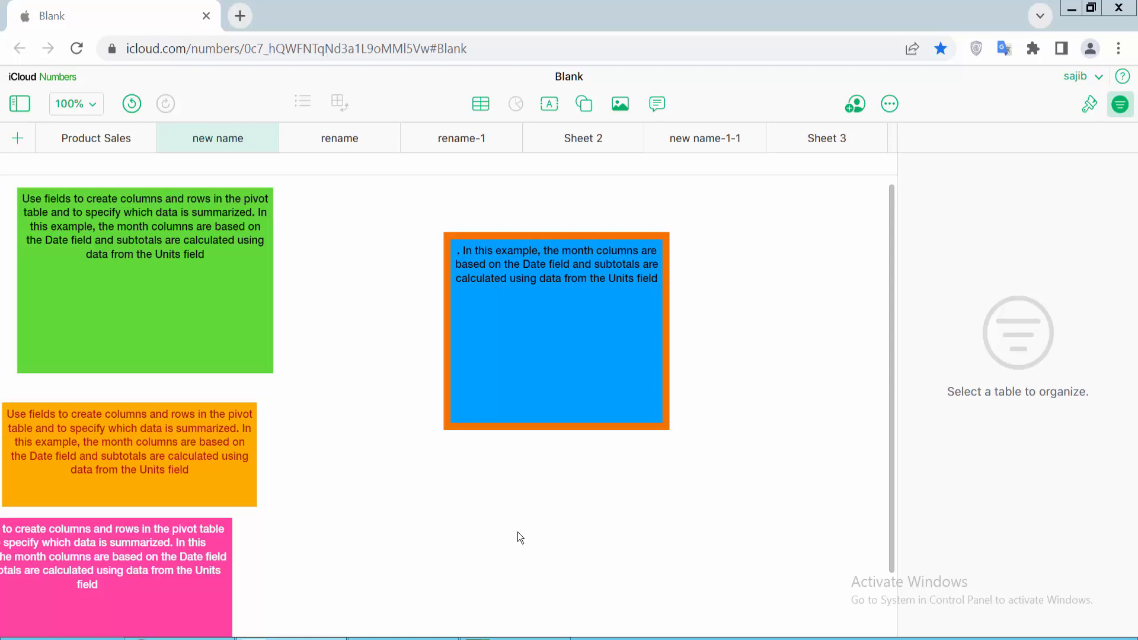
pyautogui.moveTo(512, 539)
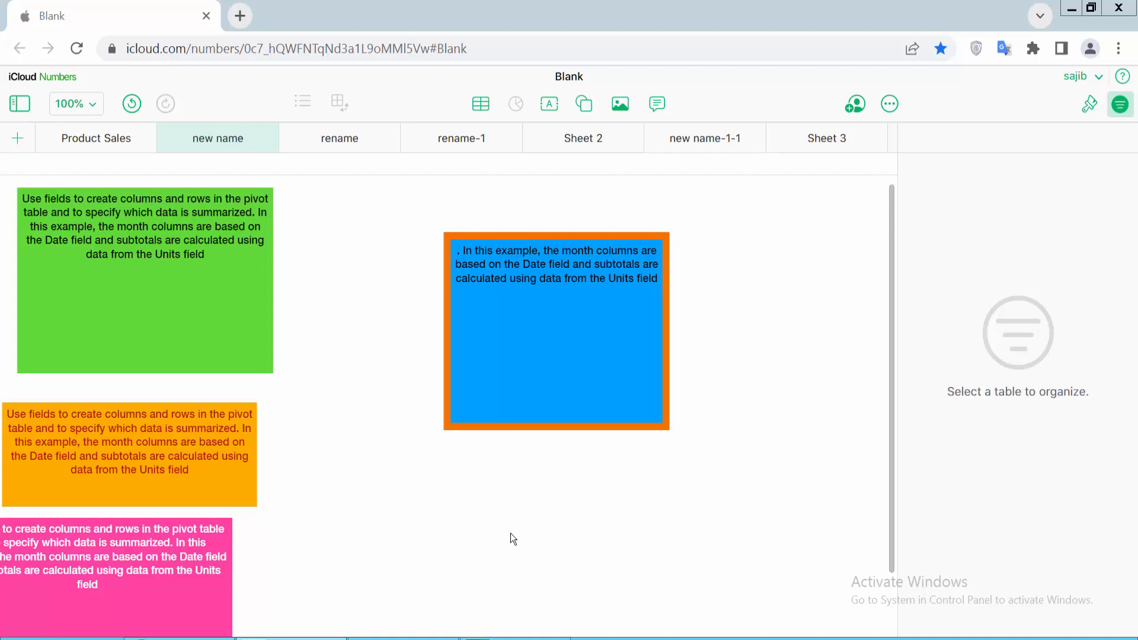
pyautogui.moveTo(572, 354)
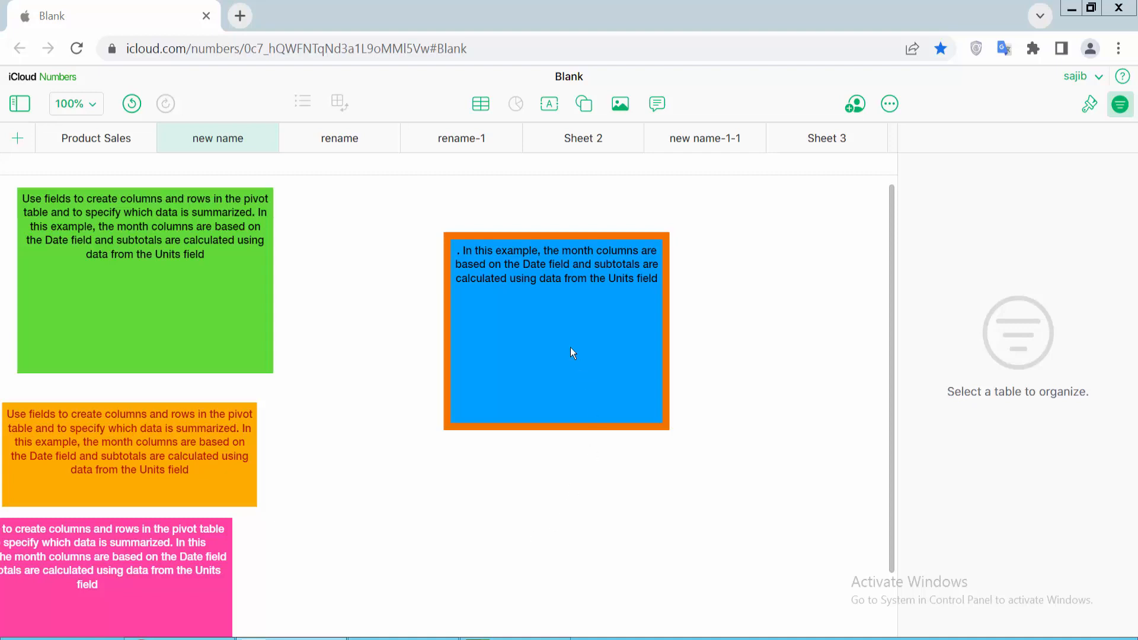
# Step: Select the blue text box and show its Style settings (blue fill, 8 pt orange border)
pyautogui.click(558, 331)
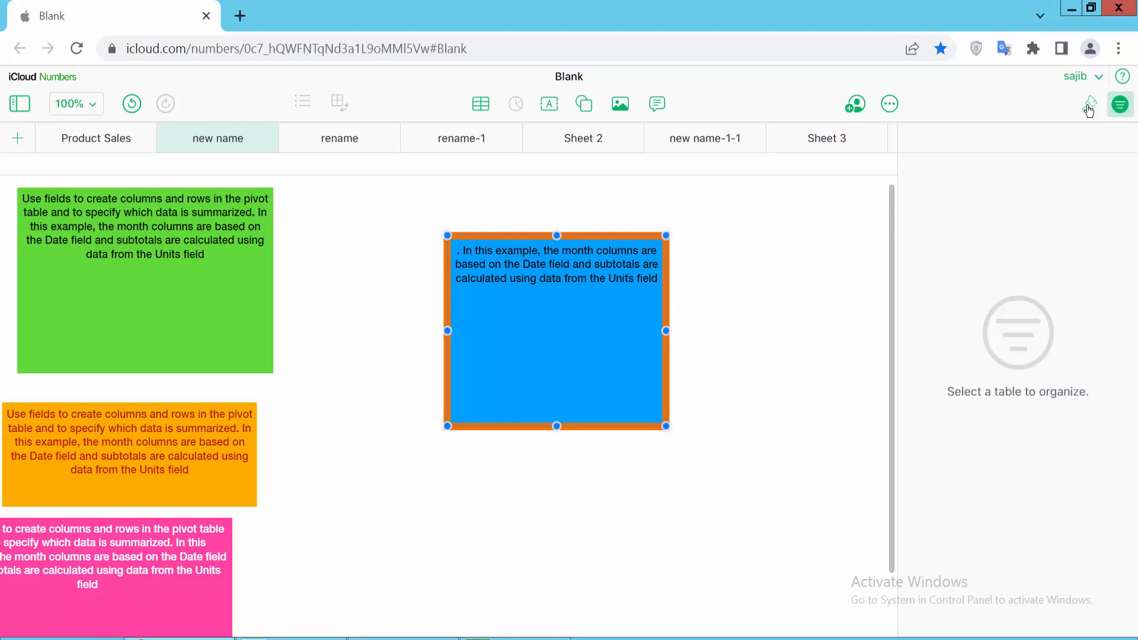
pyautogui.click(1088, 104)
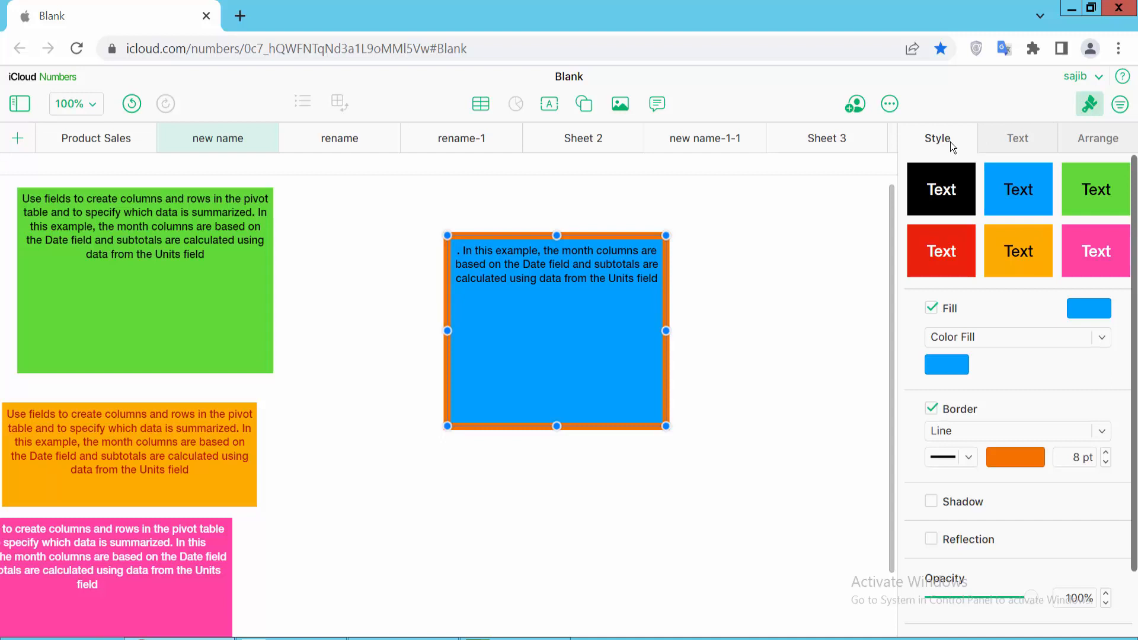
pyautogui.moveTo(952, 322)
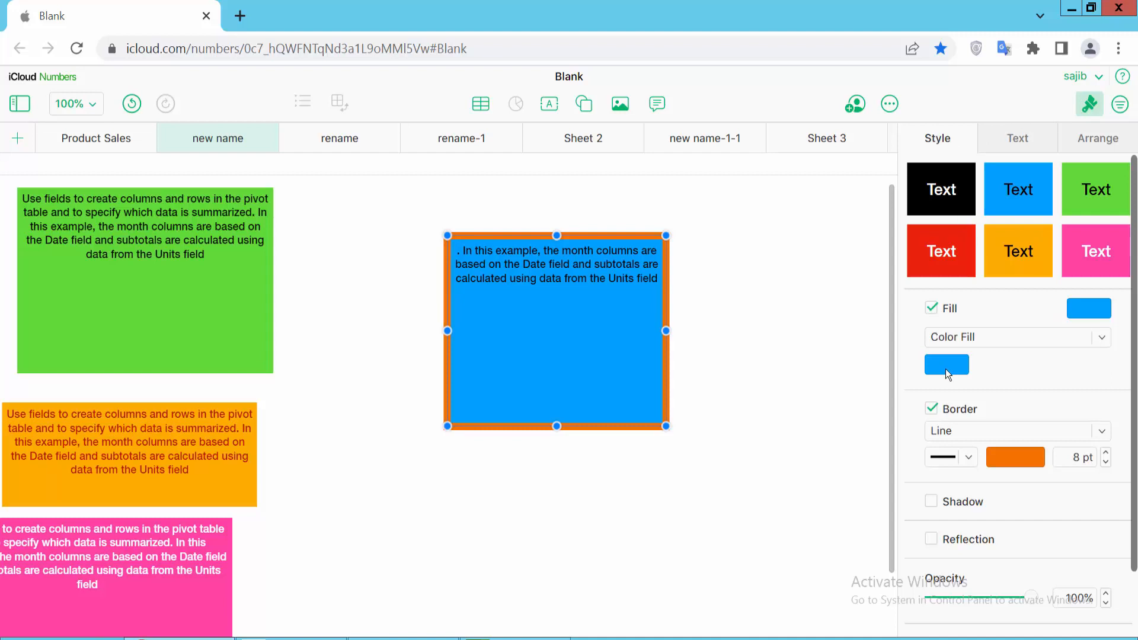
# Step: Change the text box fill from blue to a light purple swatch from the larger colour grid
pyautogui.click(946, 364)
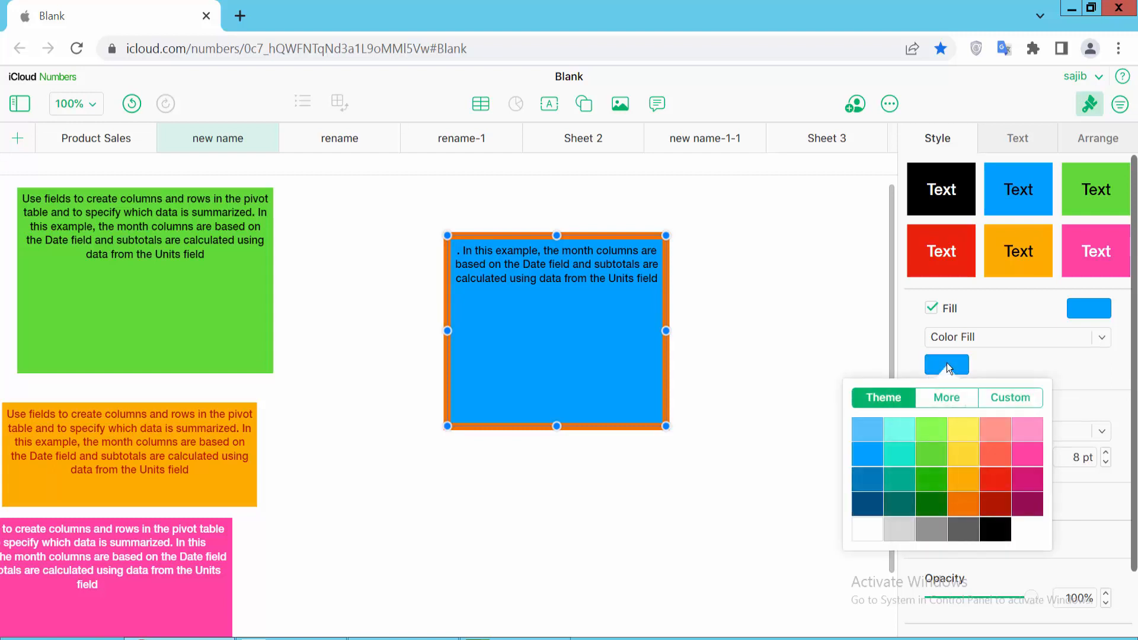
pyautogui.moveTo(927, 536)
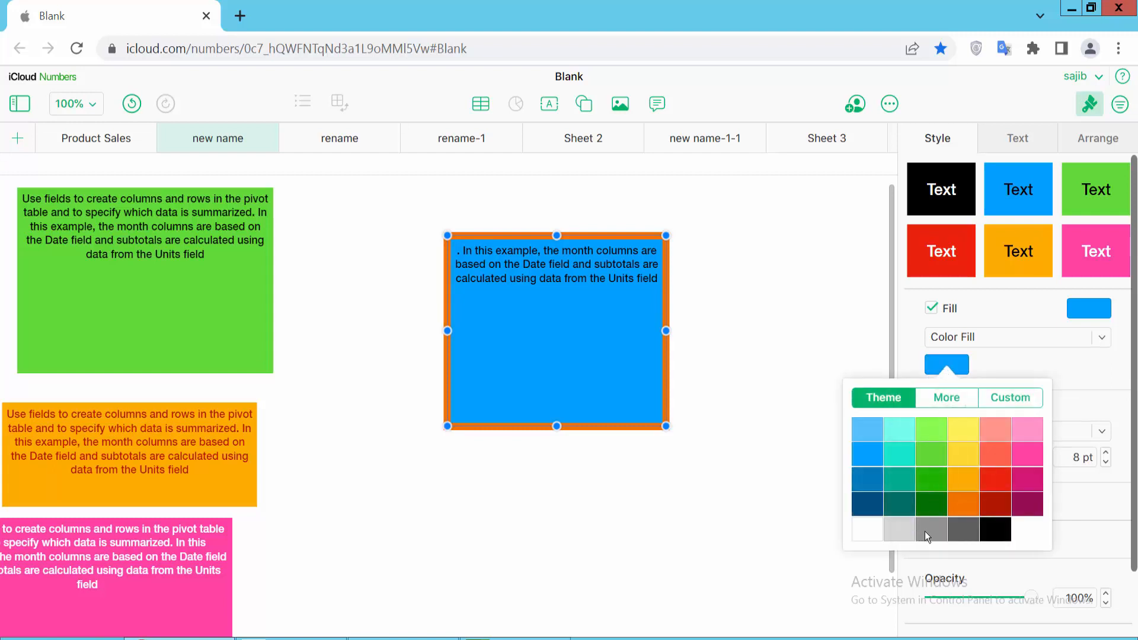
pyautogui.moveTo(887, 509)
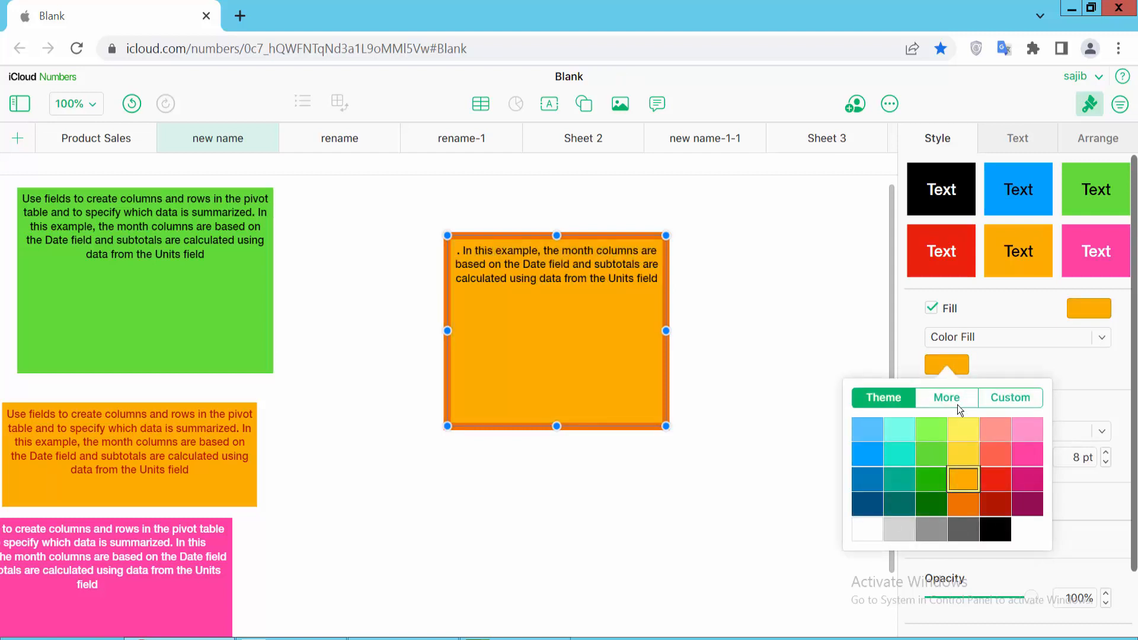
pyautogui.click(947, 398)
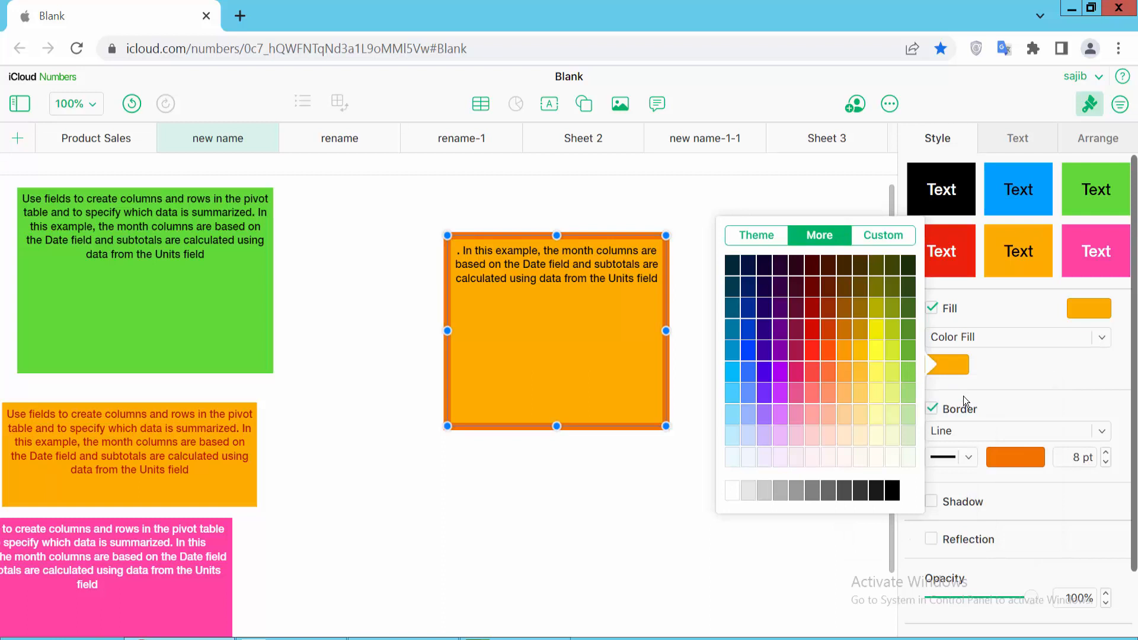
pyautogui.click(777, 360)
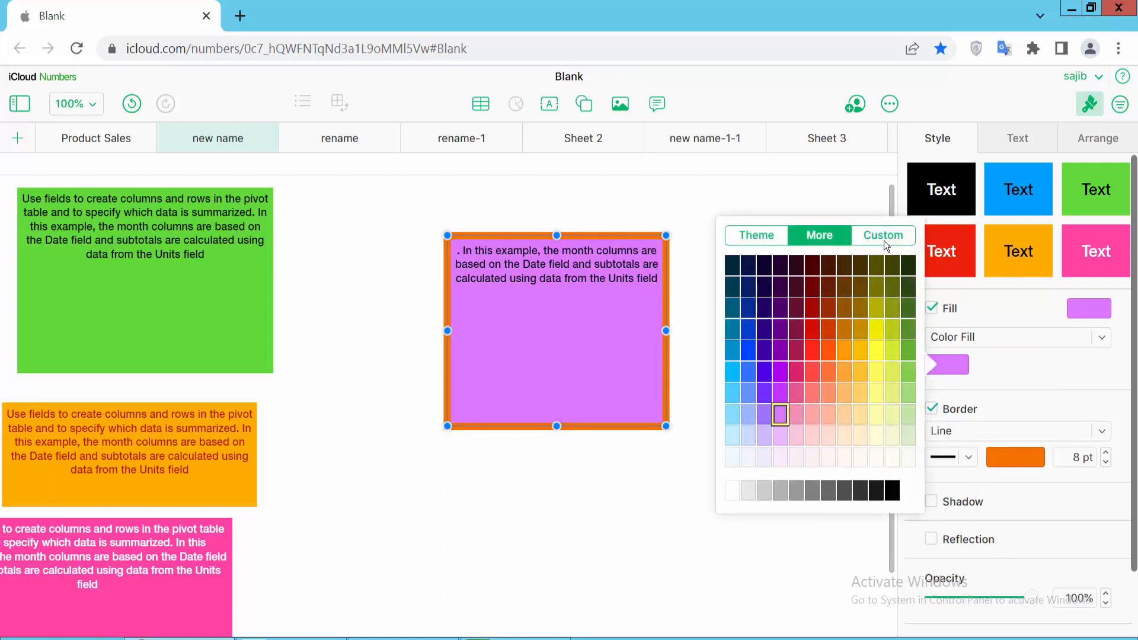
# Step: Set a custom pale salmon pink as the text box fill
pyautogui.click(882, 235)
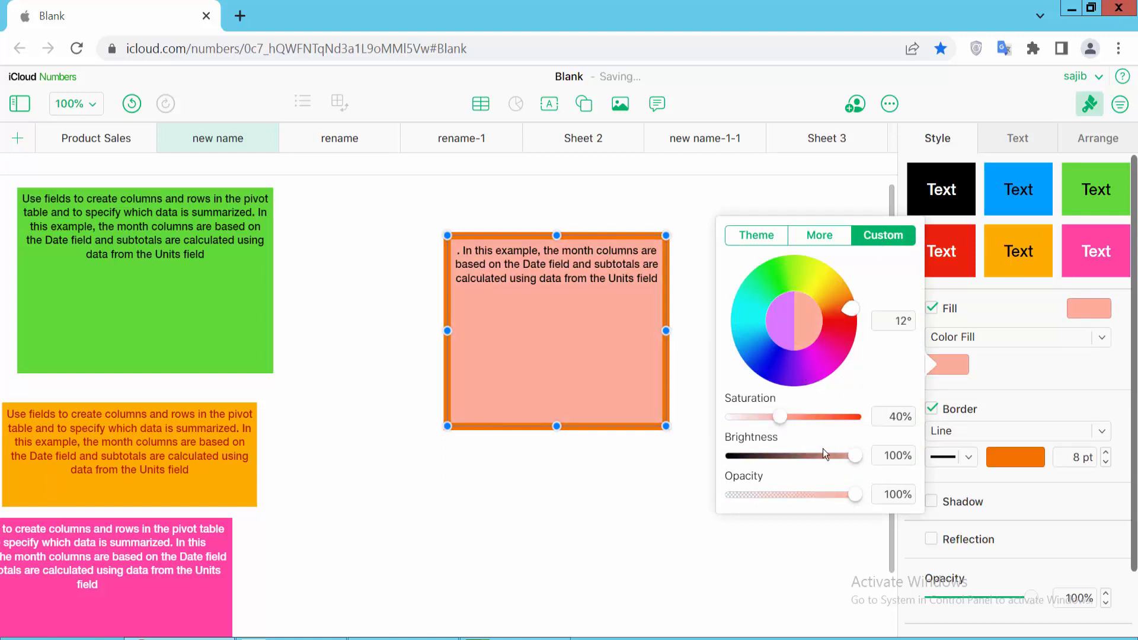
pyautogui.moveTo(855, 459)
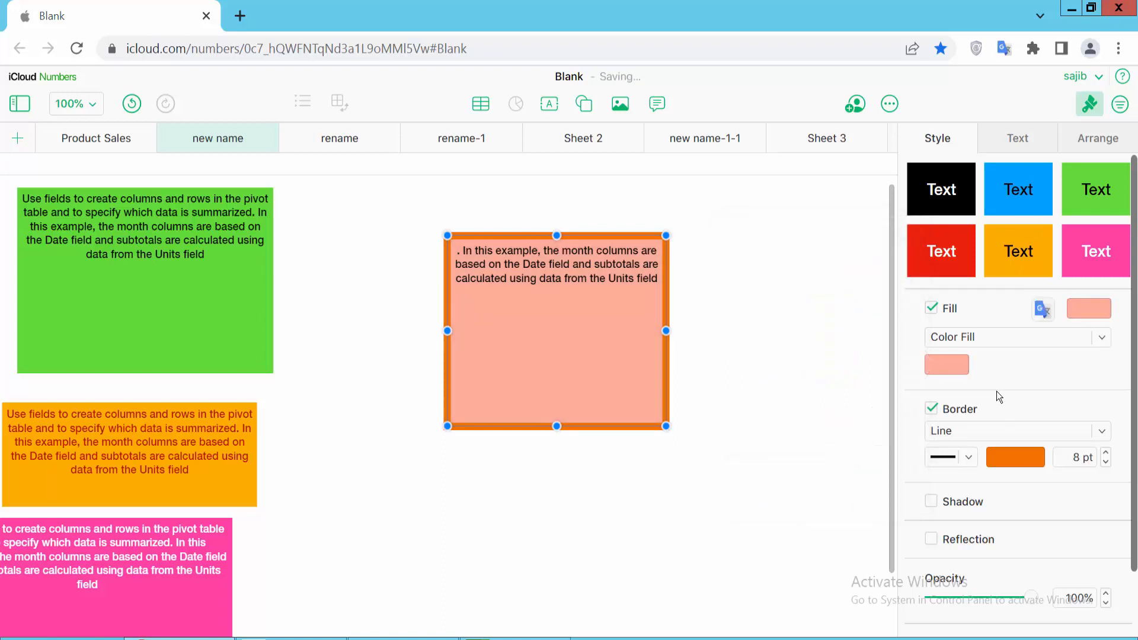
# Step: Show the preset fill choices (colour, gradient and image fills) for the text box
pyautogui.click(946, 364)
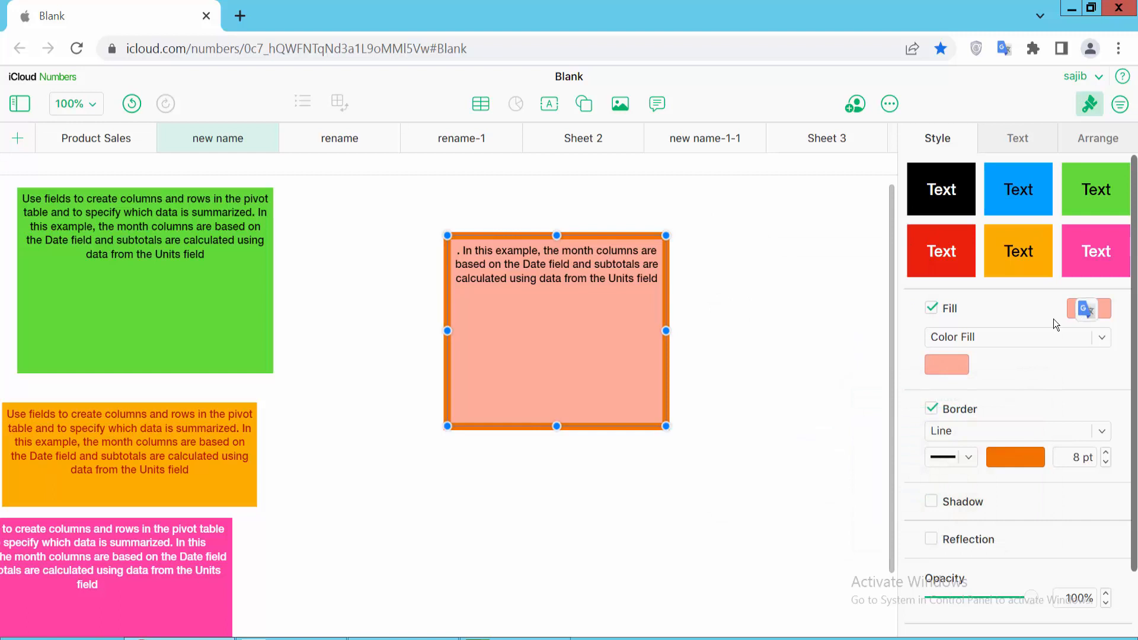
pyautogui.click(947, 364)
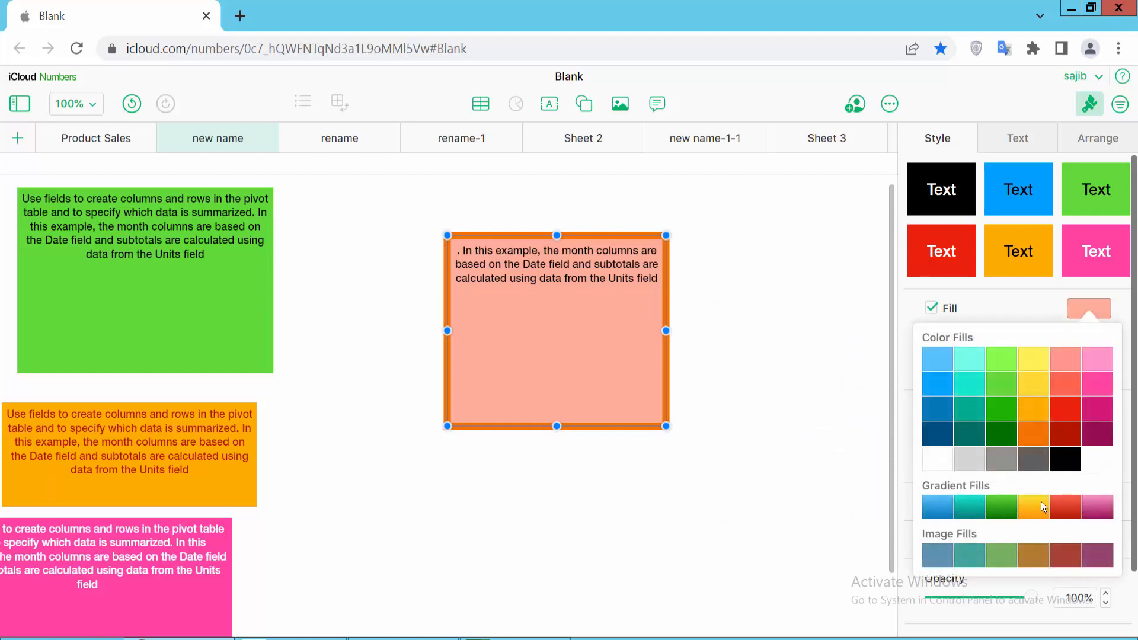
# Step: Apply the yellow-to-orange gradient fill to the text box and deselect it to view the result
pyautogui.click(1034, 507)
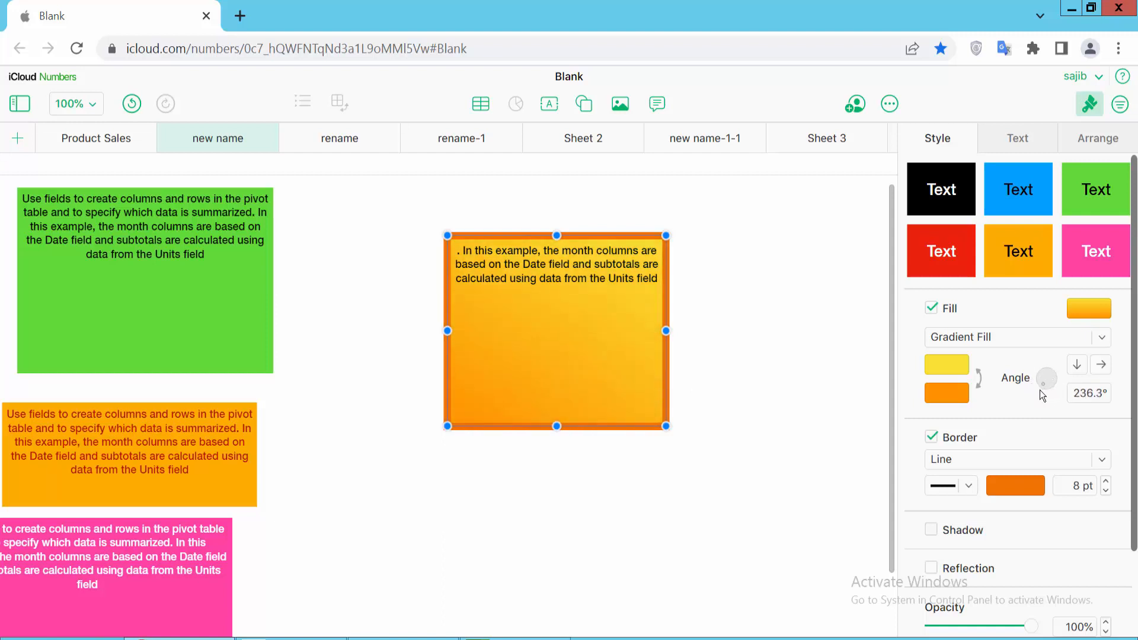
pyautogui.click(691, 486)
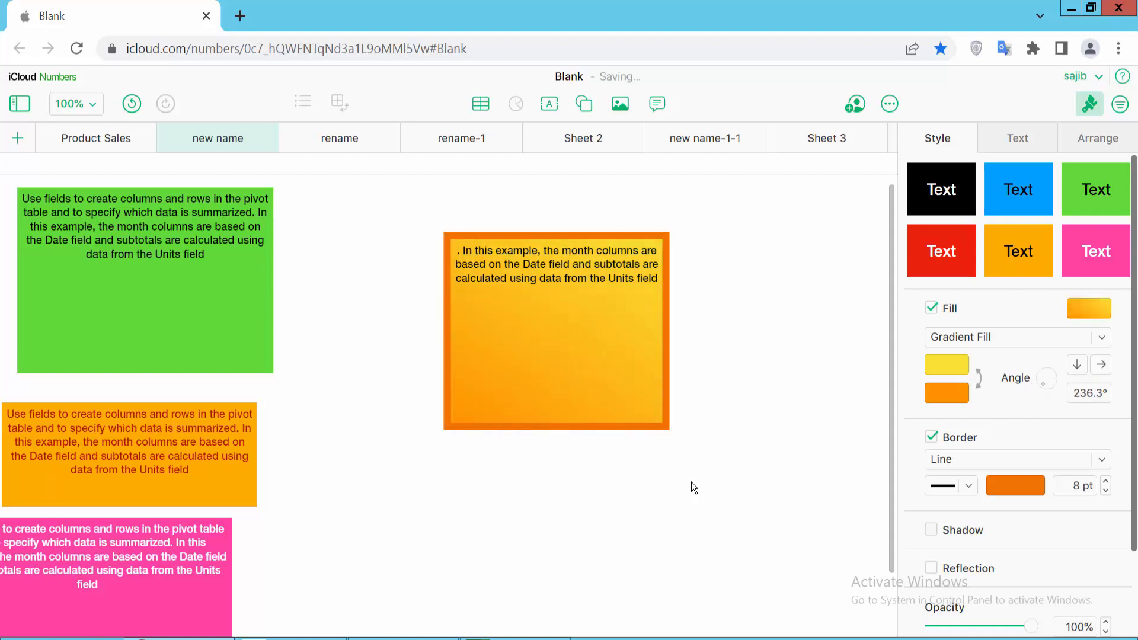